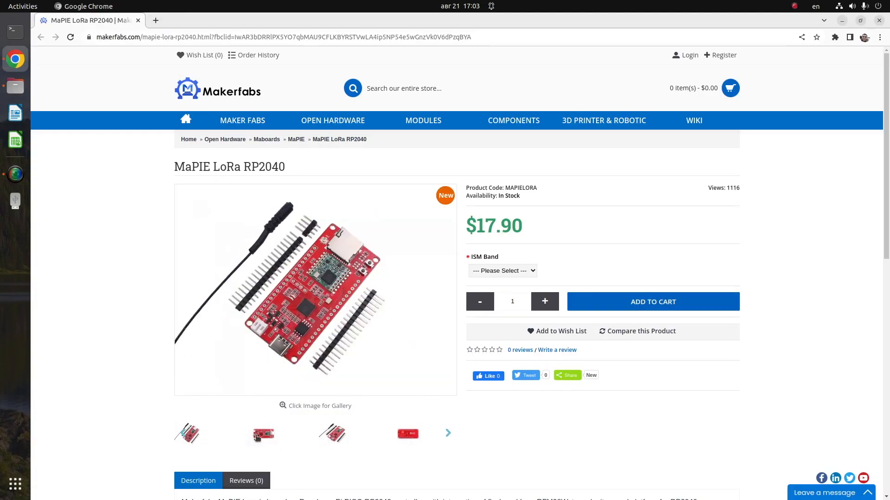
mouse_move(263, 434)
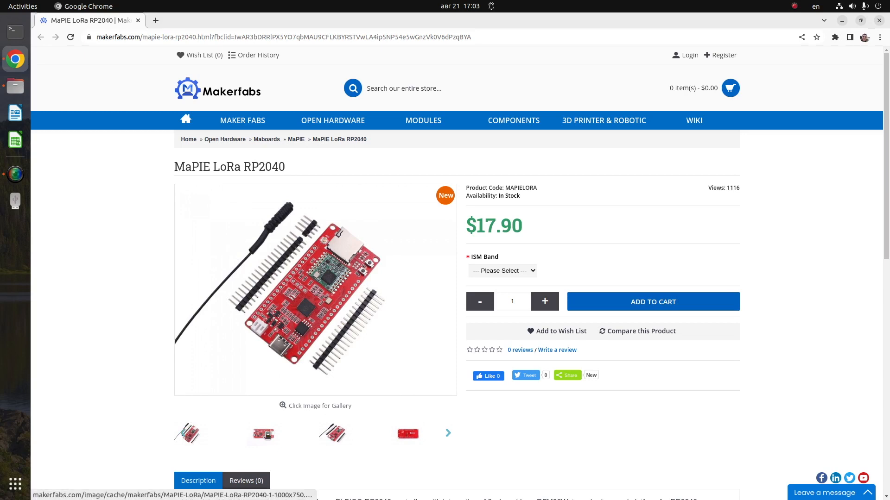